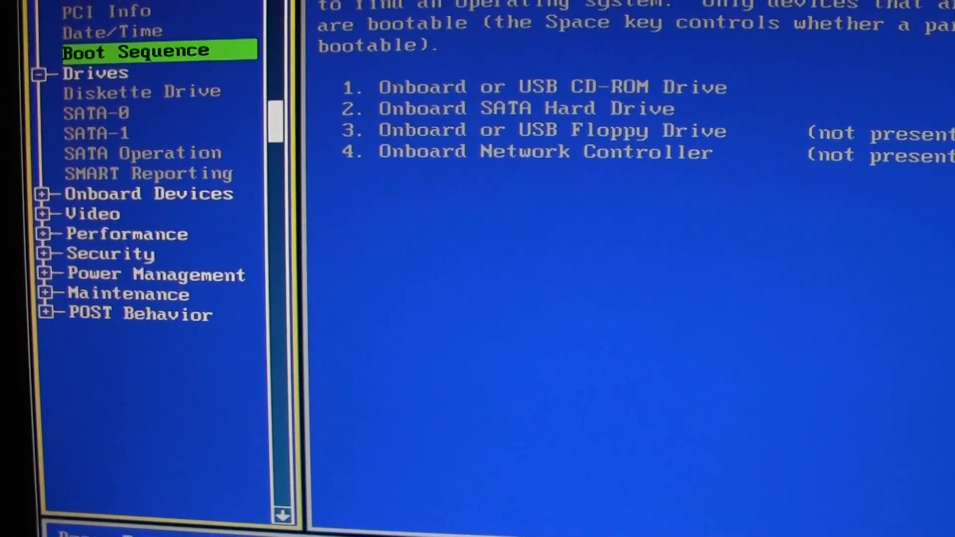
Leave Boot Sequence unchanged, then save BIOS settings and exit so Snow Leopard boots.
key(Escape)
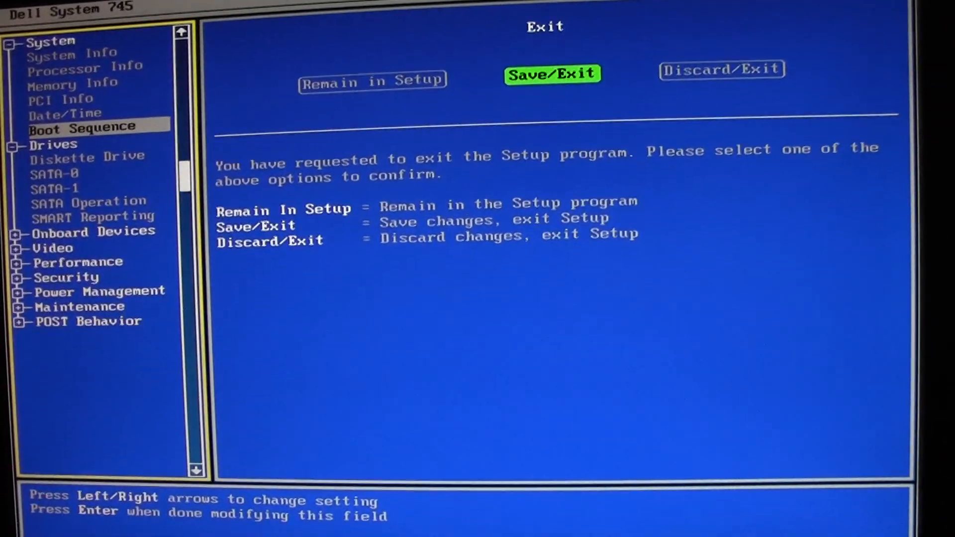
key(Enter)
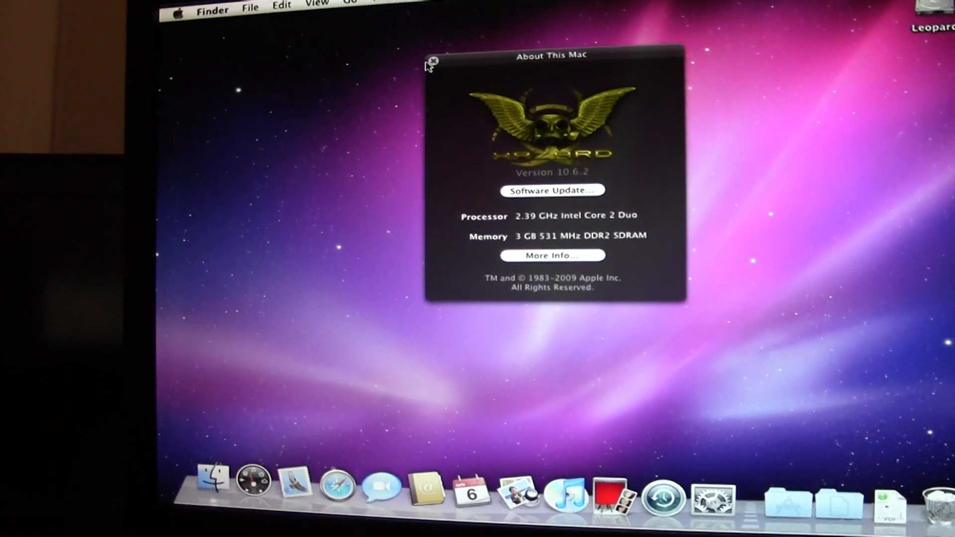
Close About This Mac, launch Safari and start Network Diagnostics from the offline error page.
click(433, 61)
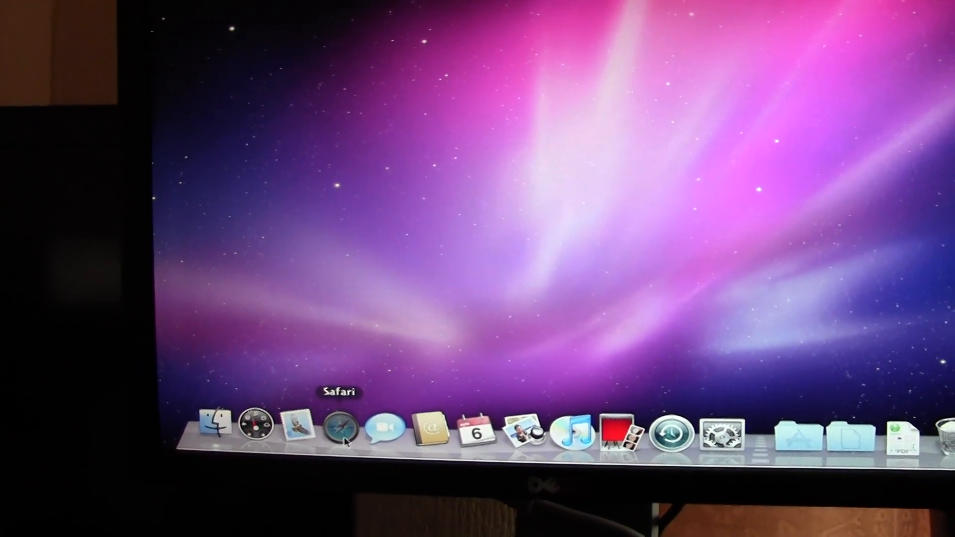
click(340, 430)
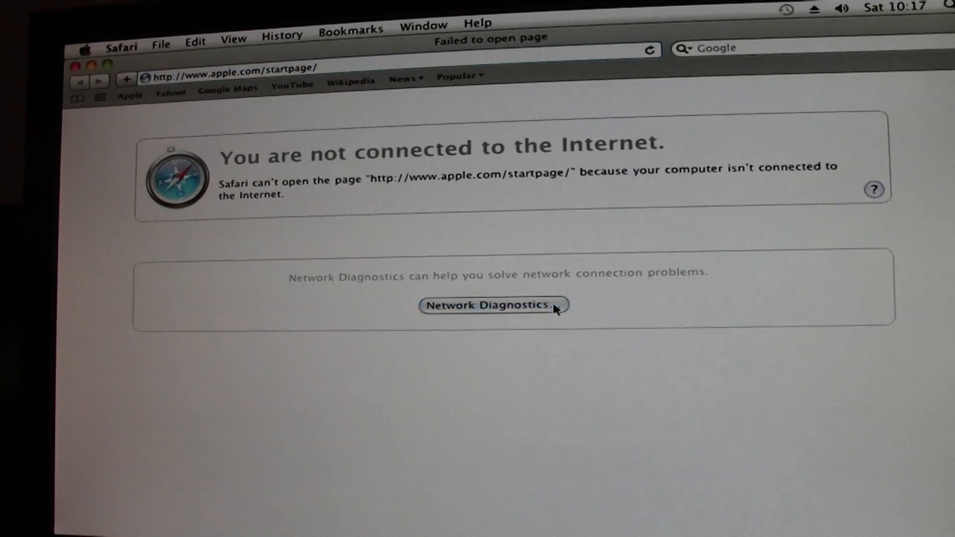
click(493, 306)
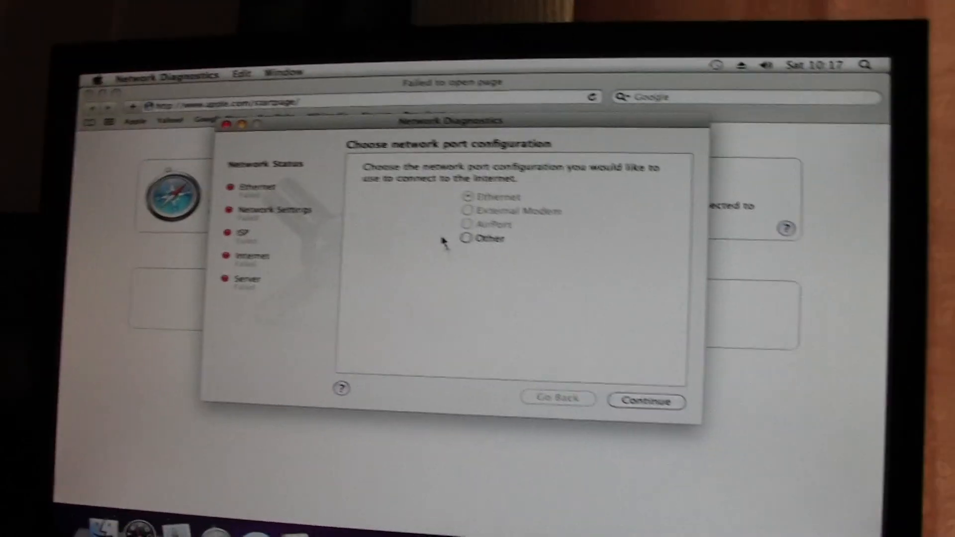
Continue then back out of the port configuration, and quit Safari leaving the desktop.
click(645, 402)
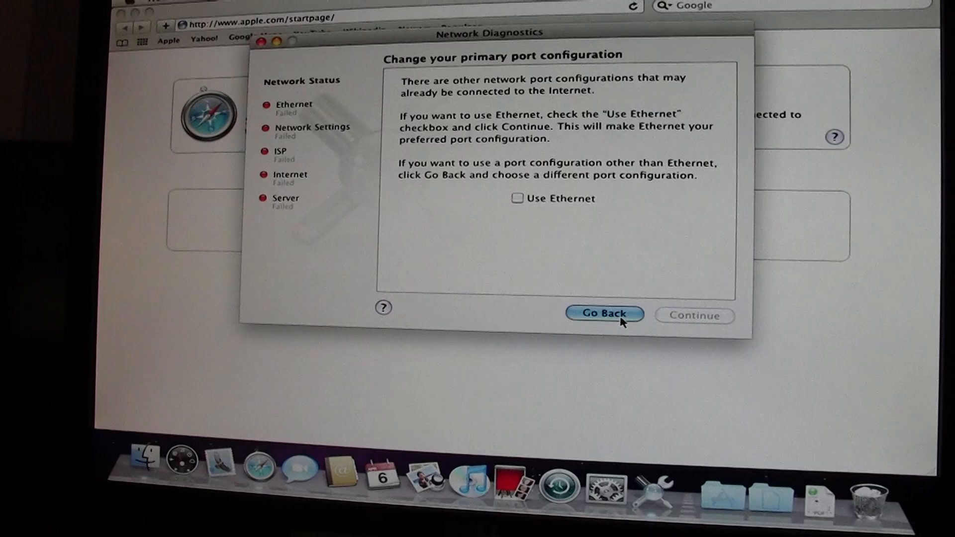
click(604, 313)
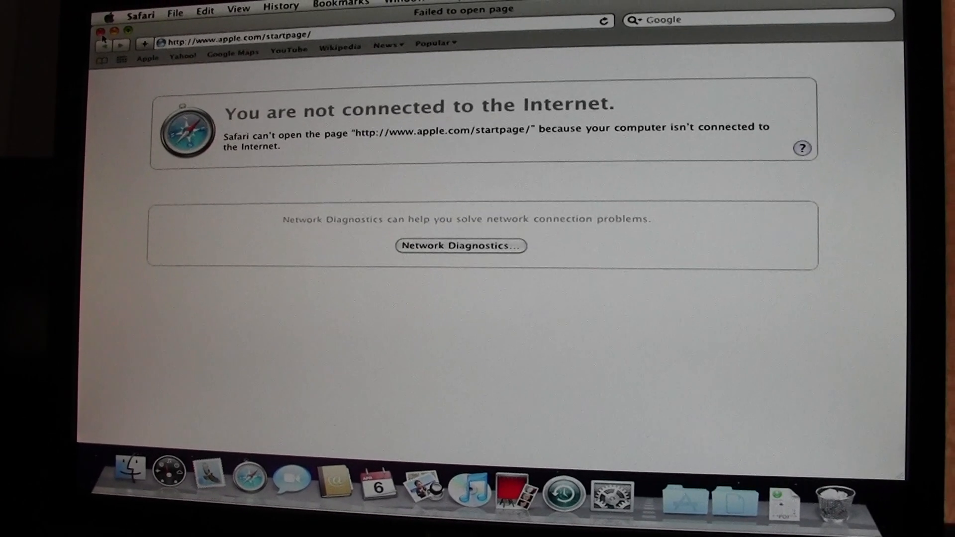
click(98, 33)
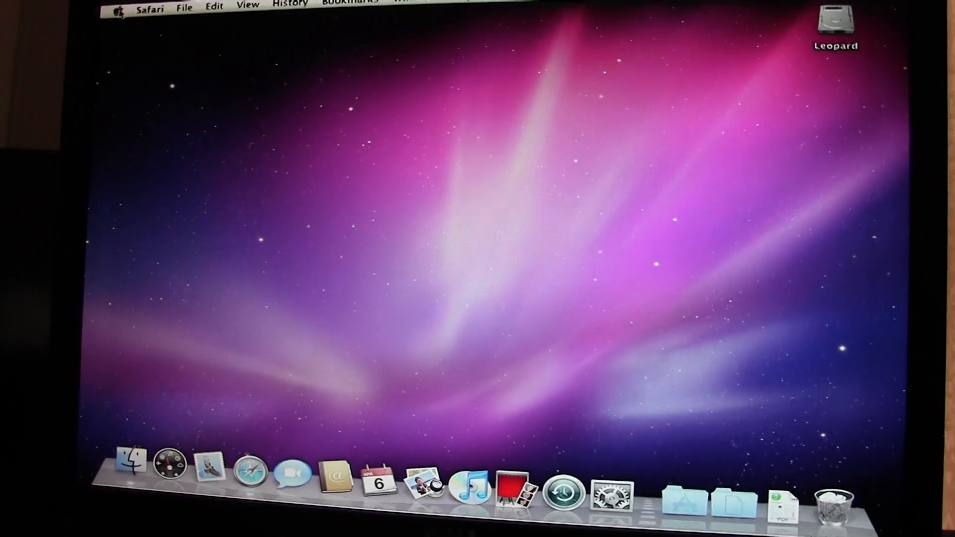
Launch System Preferences from the Dock and show the Sound pane's alert sound list.
click(121, 9)
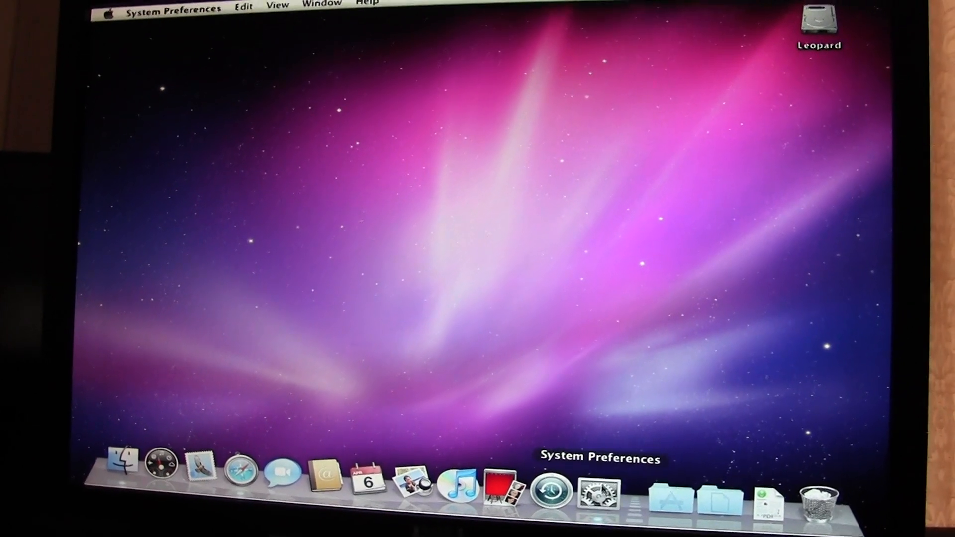
click(599, 491)
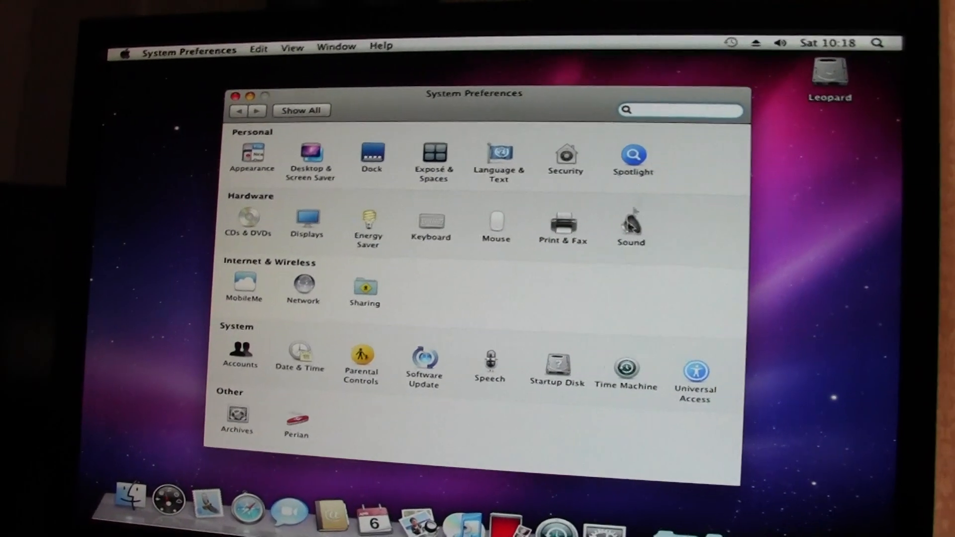
click(631, 221)
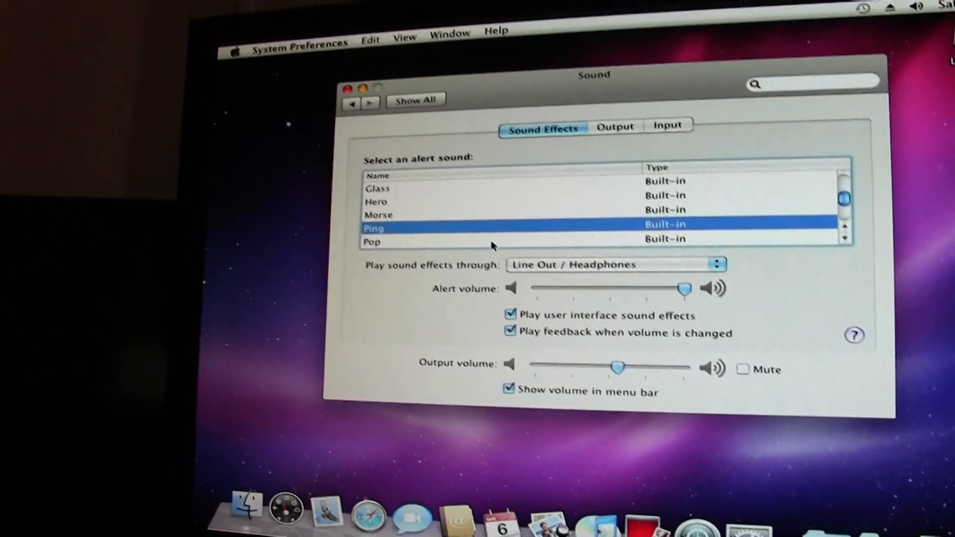
Sample the Morse alert sound, then choose Glass as the alert sound.
click(321, 198)
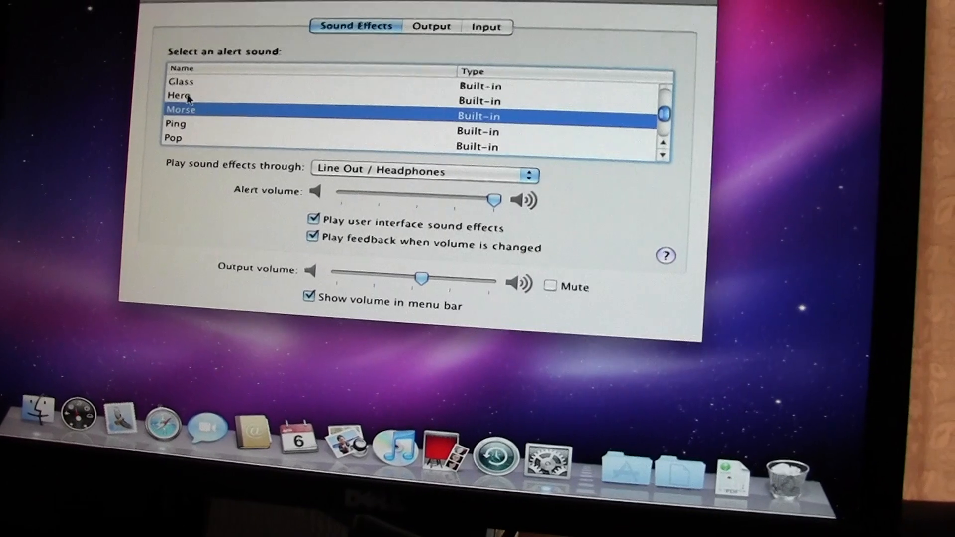
click(180, 83)
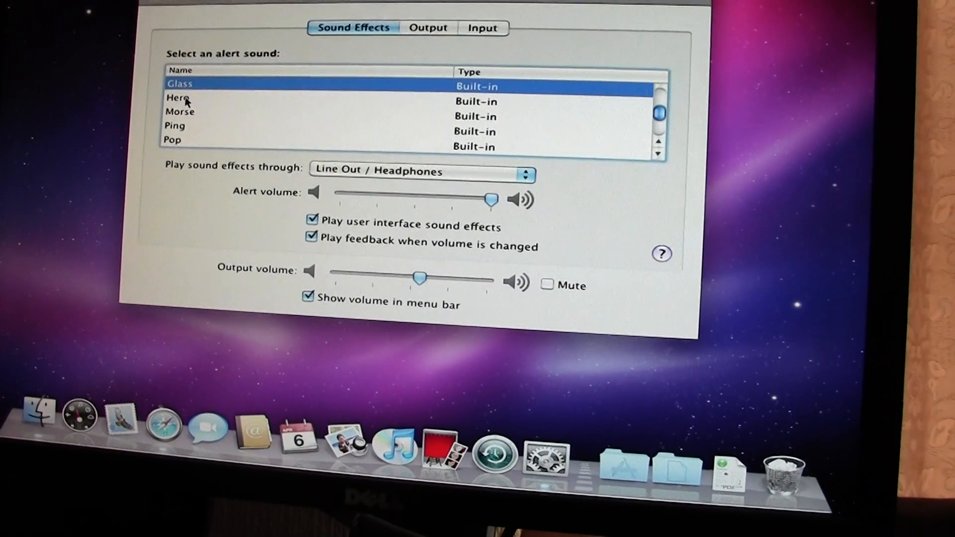